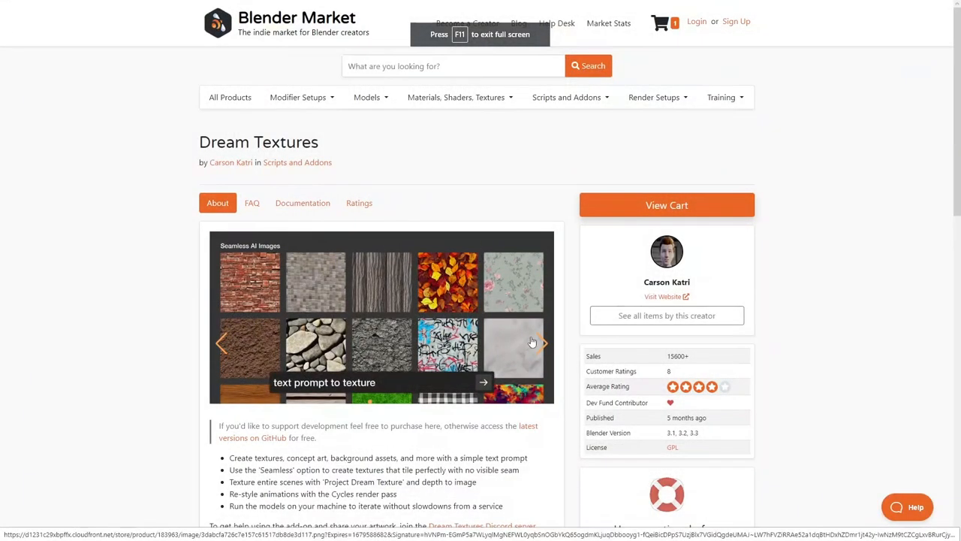
Advance the Dream Textures preview carousel, then scroll the setup docs to Other Useful Models and Private Models
left_click(543, 343)
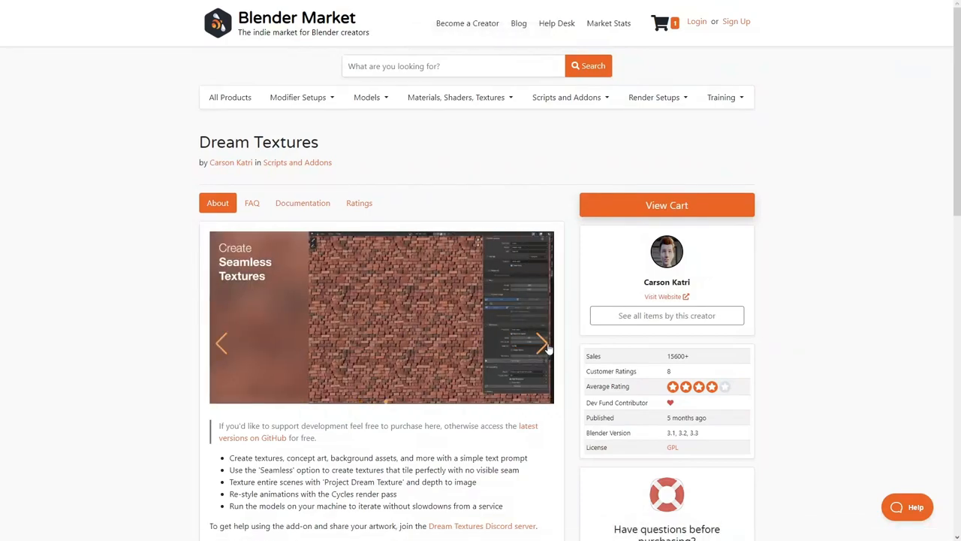
scroll("down", 3)
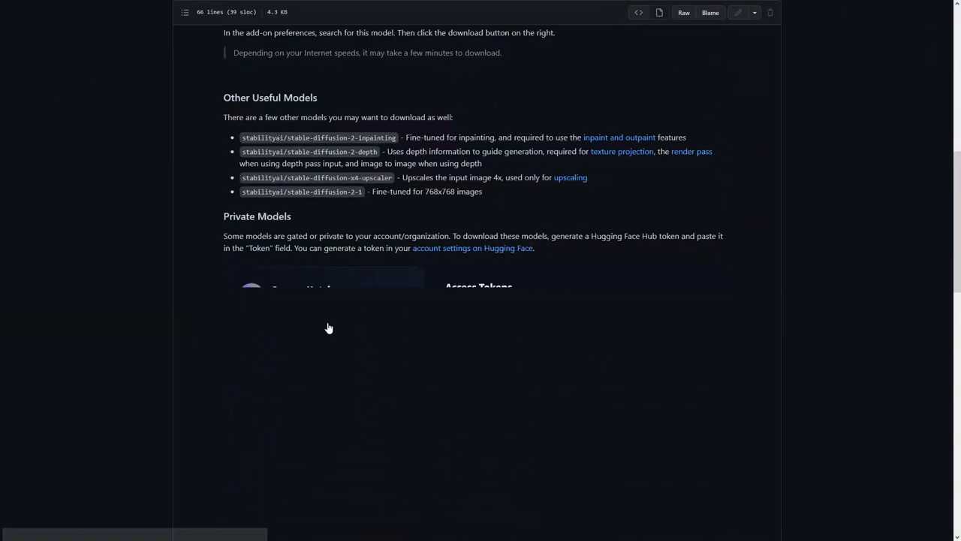
scroll("down", 3)
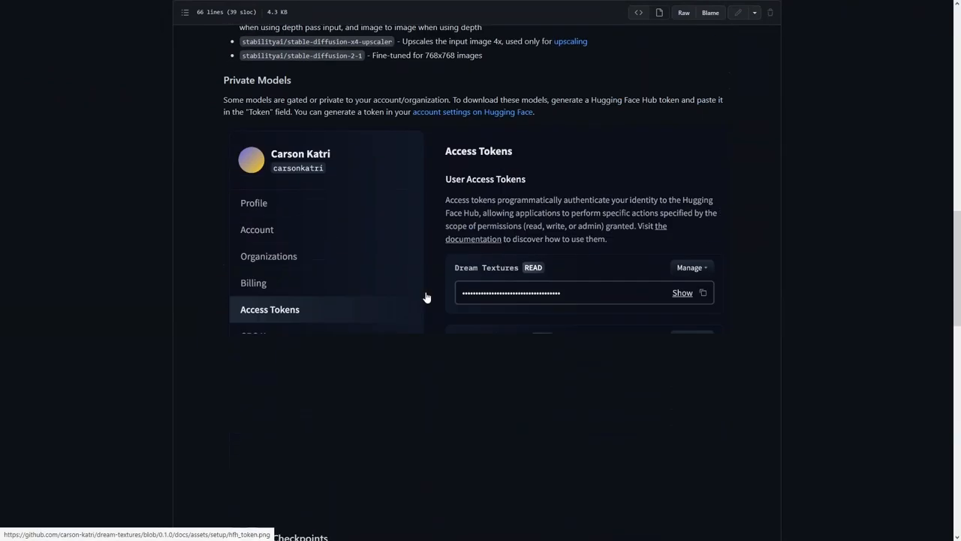
scroll("down", 3)
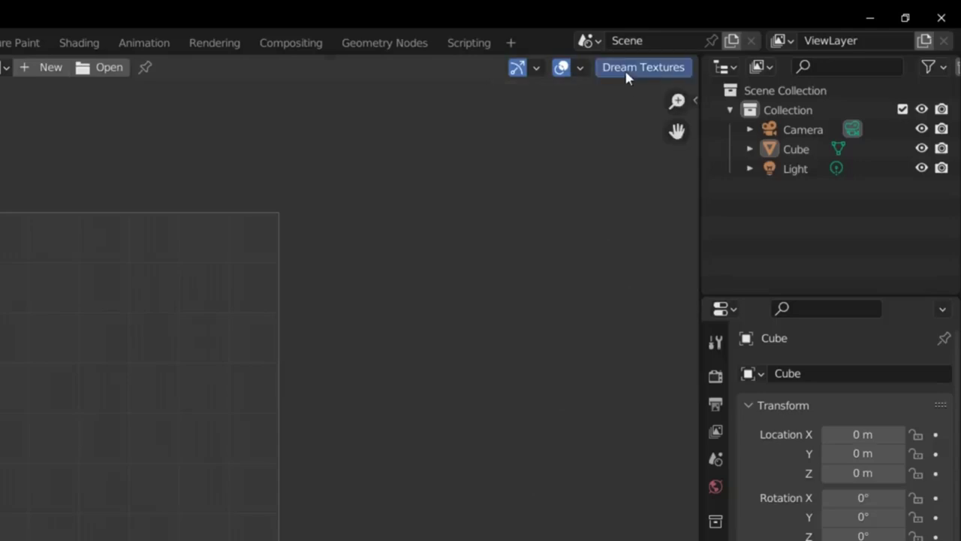
Open the Dream Texture dialog, enter 'brick' as the subject and enable Seamless
left_click(643, 67)
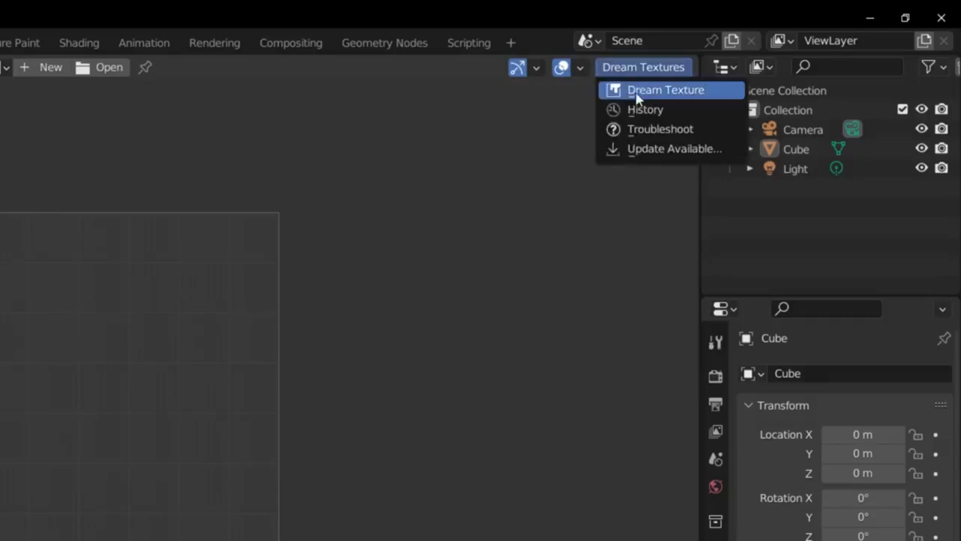
left_click(666, 90)
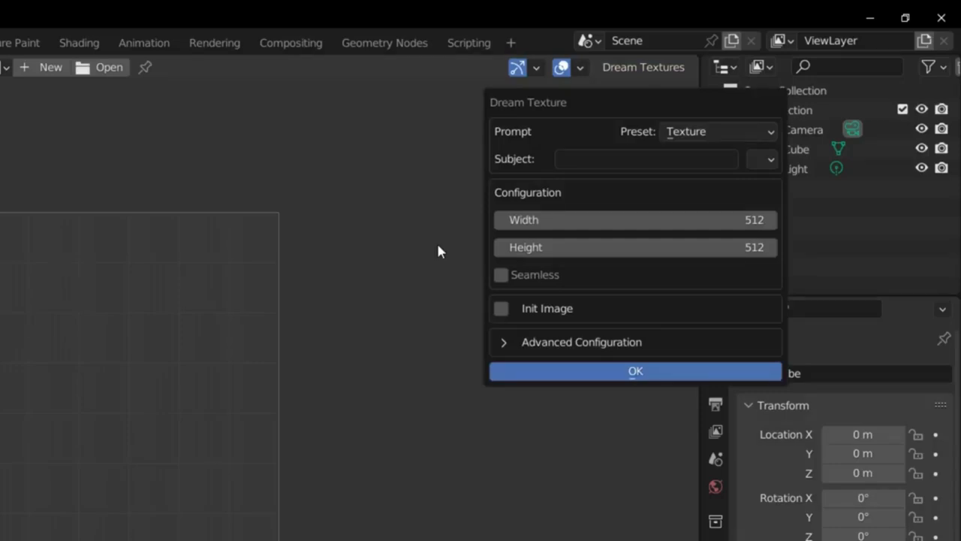
type("b")
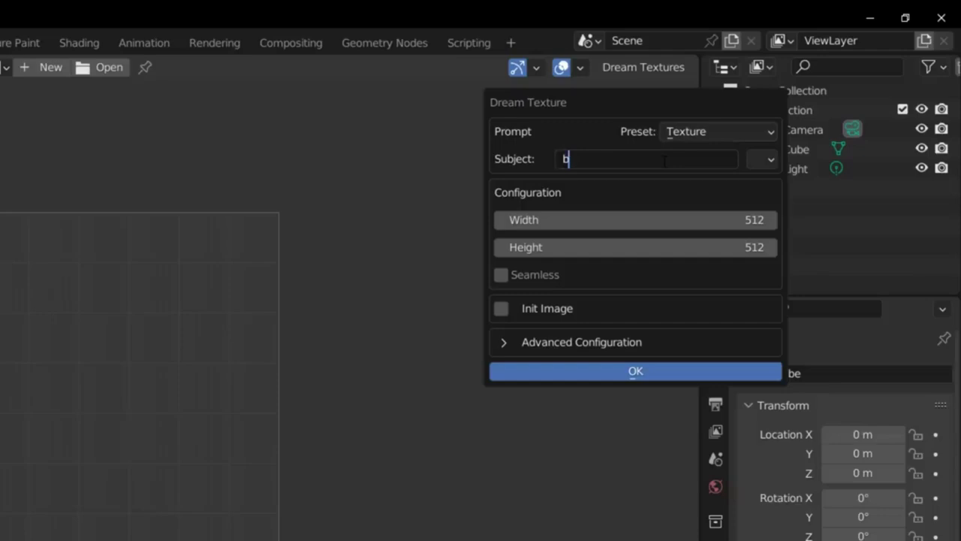
type("rick")
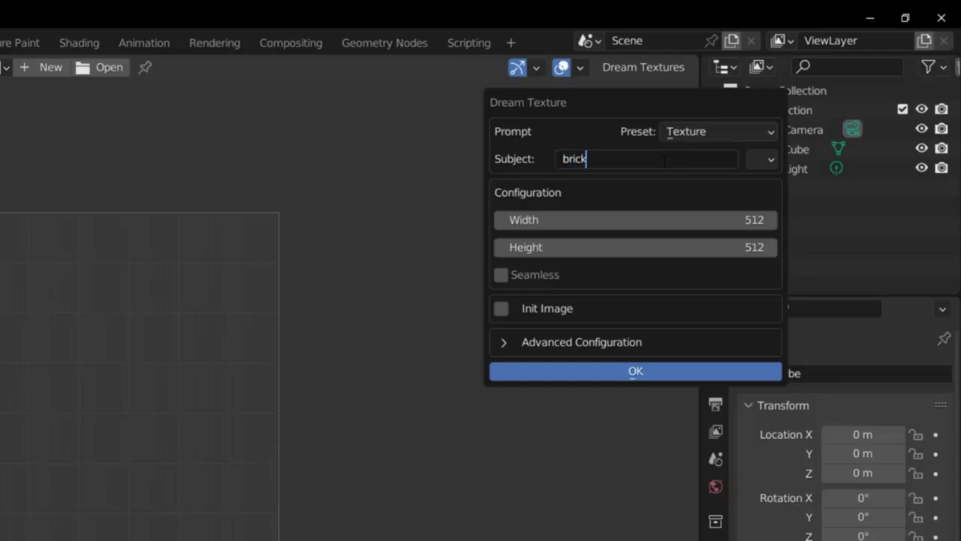
left_click(501, 275)
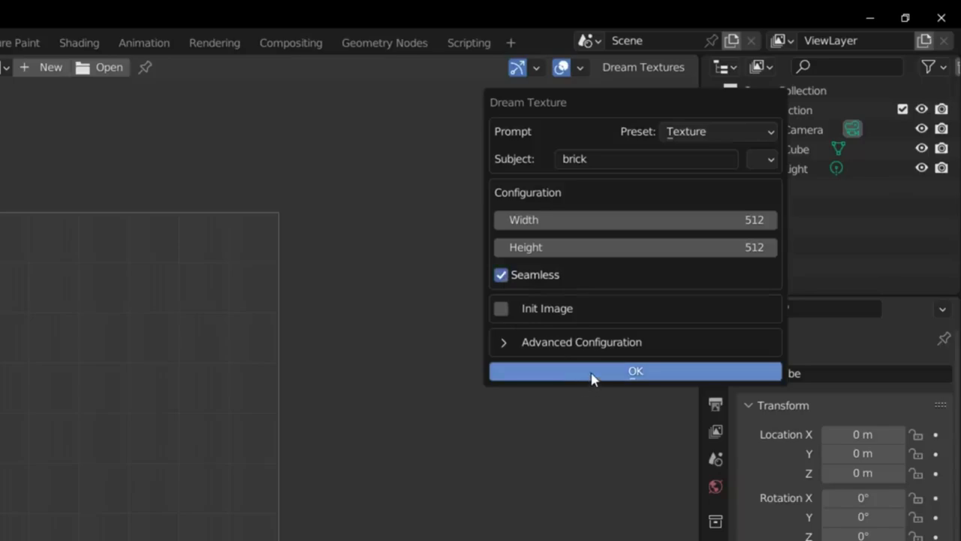
left_click(635, 371)
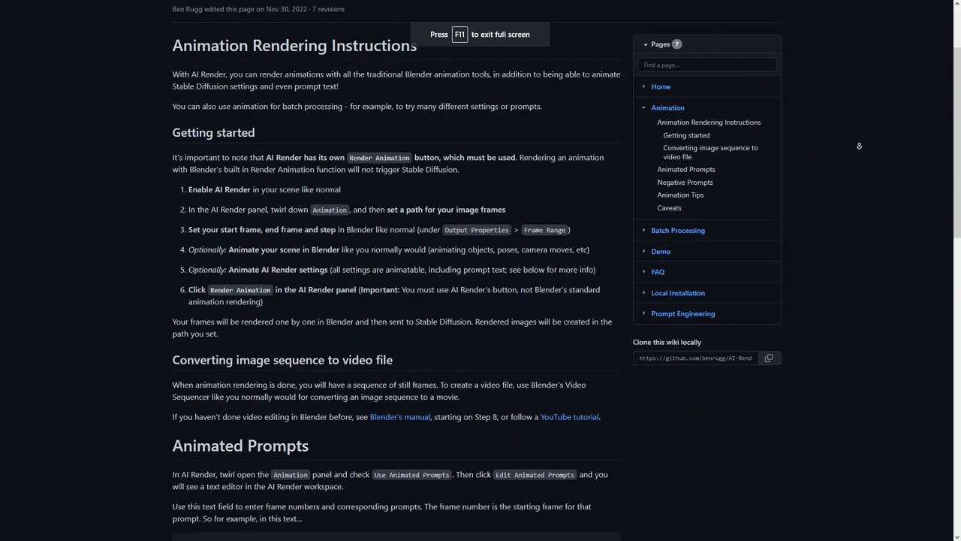
scroll("down", 3)
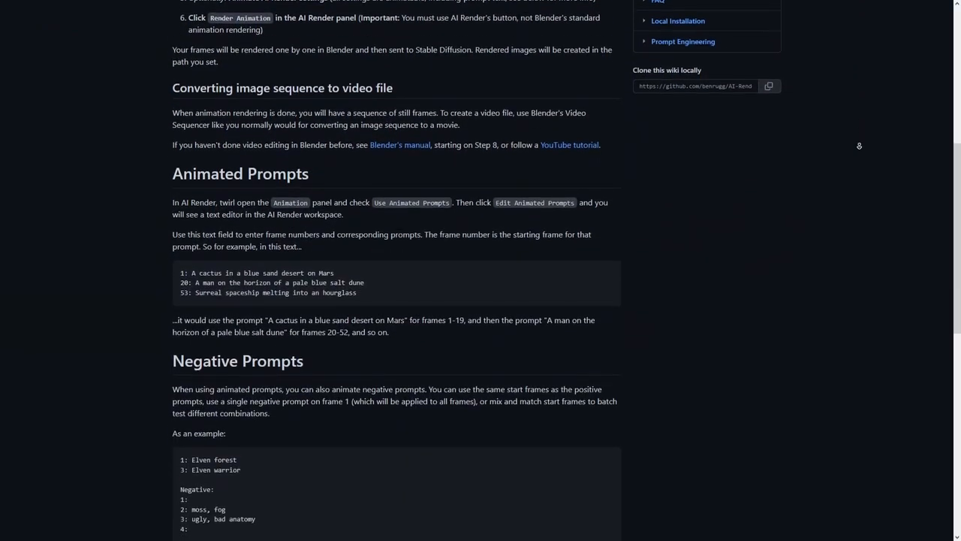
scroll("down", 3)
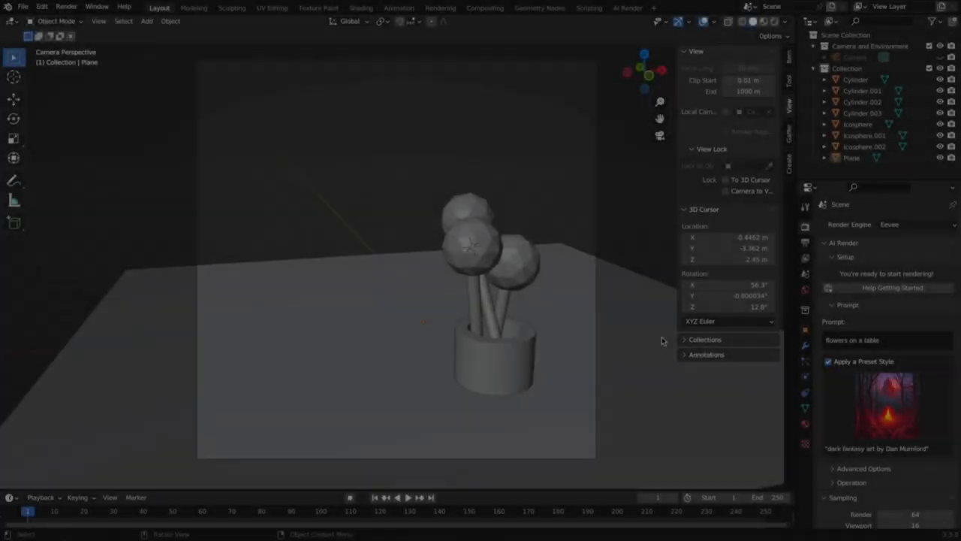
Log in to DreamStudio in the browser
left_click(360, 7)
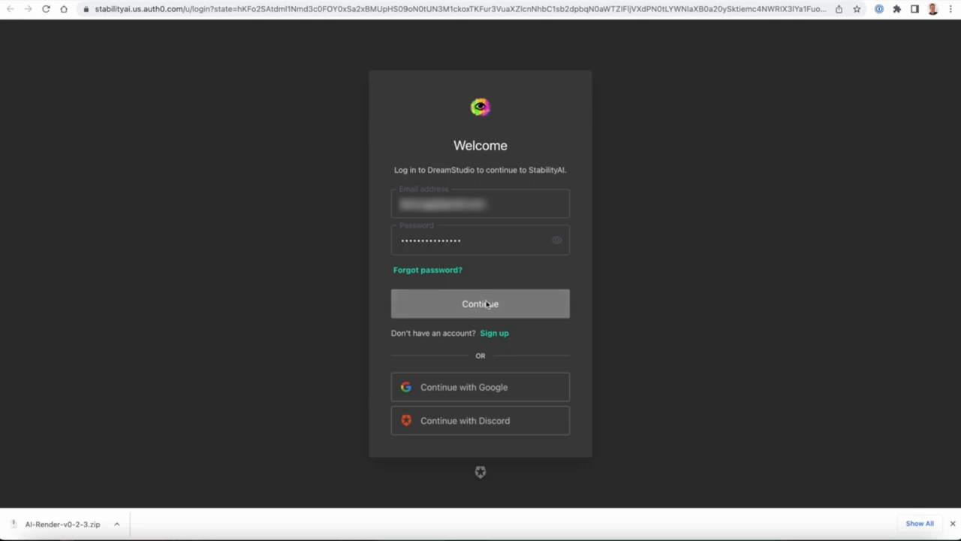
left_click(480, 304)
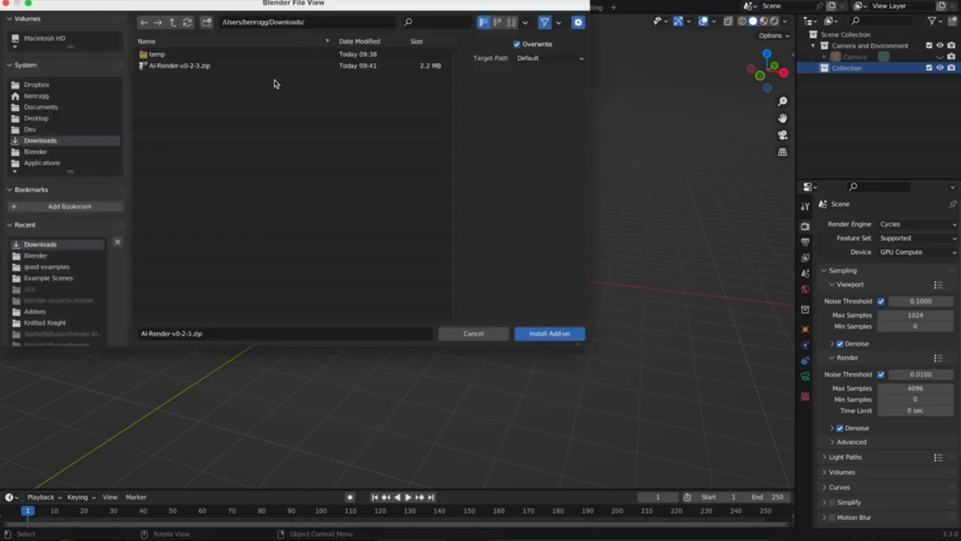
Install the AI Render add-on from the zip, expand its details and open the DreamStudio sign-up
left_click(549, 333)
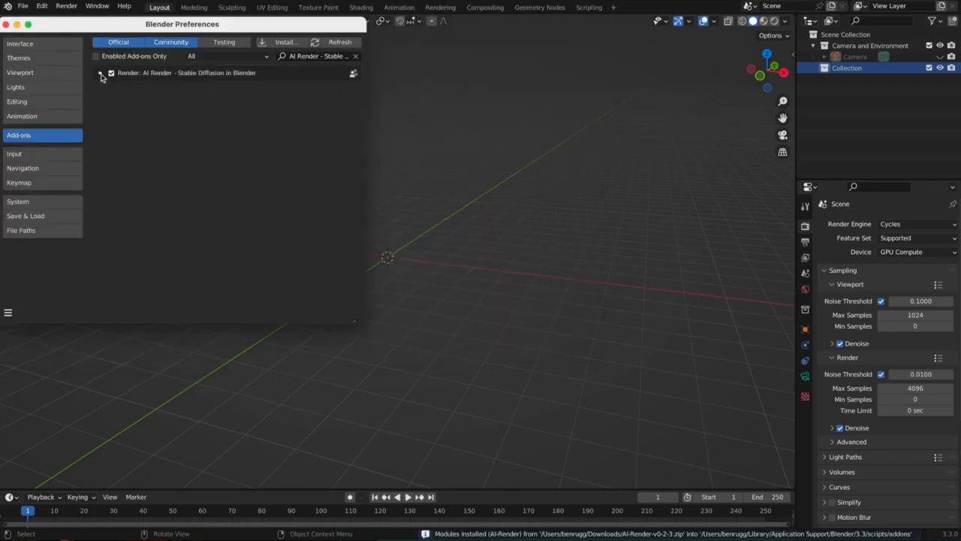
left_click(100, 73)
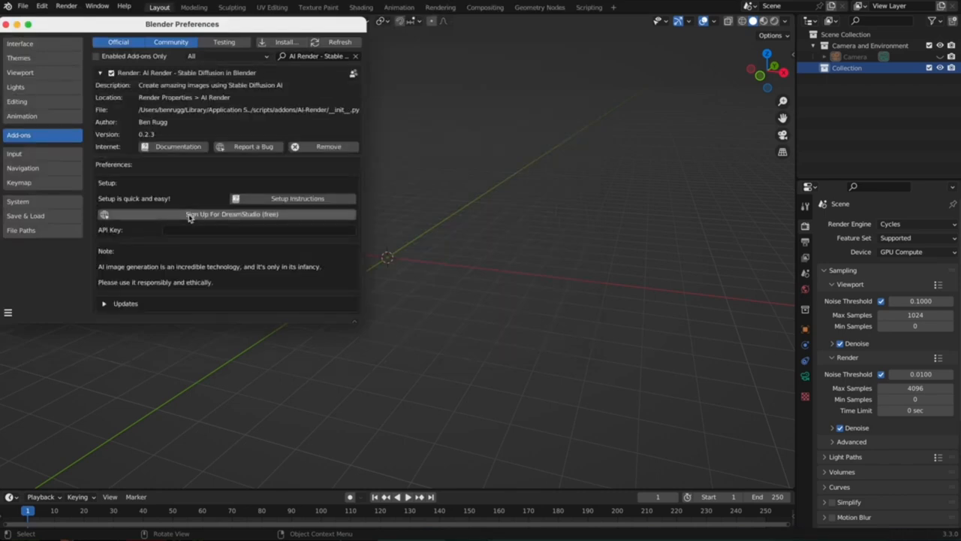
left_click(232, 214)
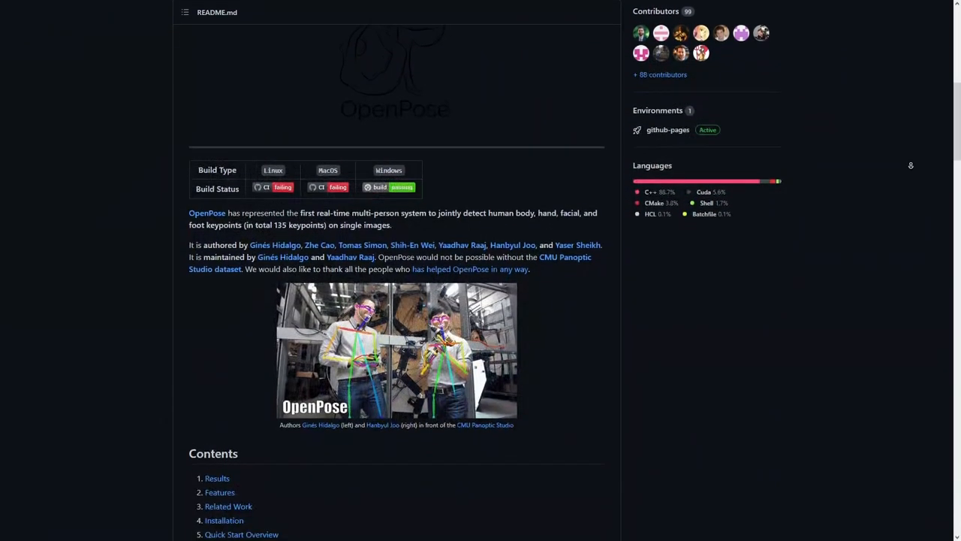
Scroll the OpenPose installation doc through Operating Systems, Requirements and Dependencies
scroll("down", 3)
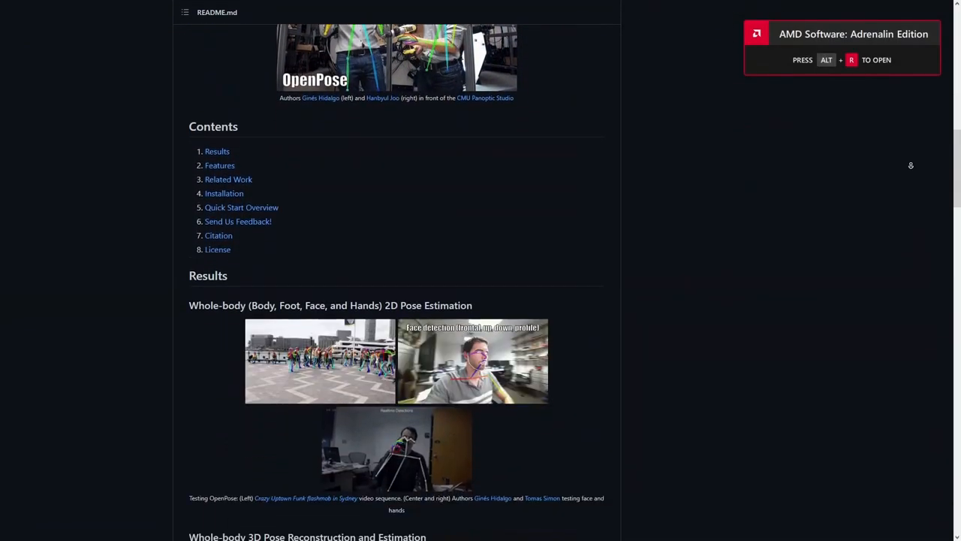
scroll("down", 3)
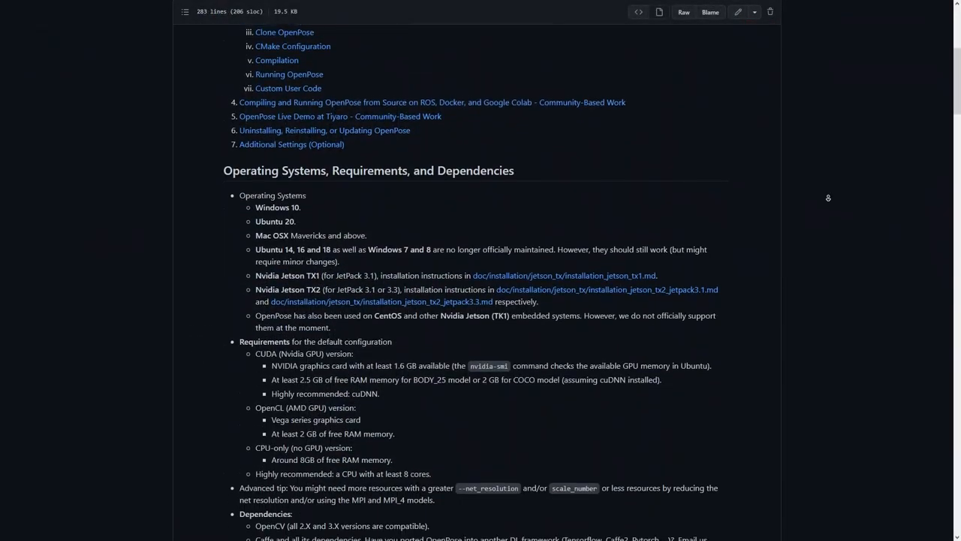
scroll("down", 3)
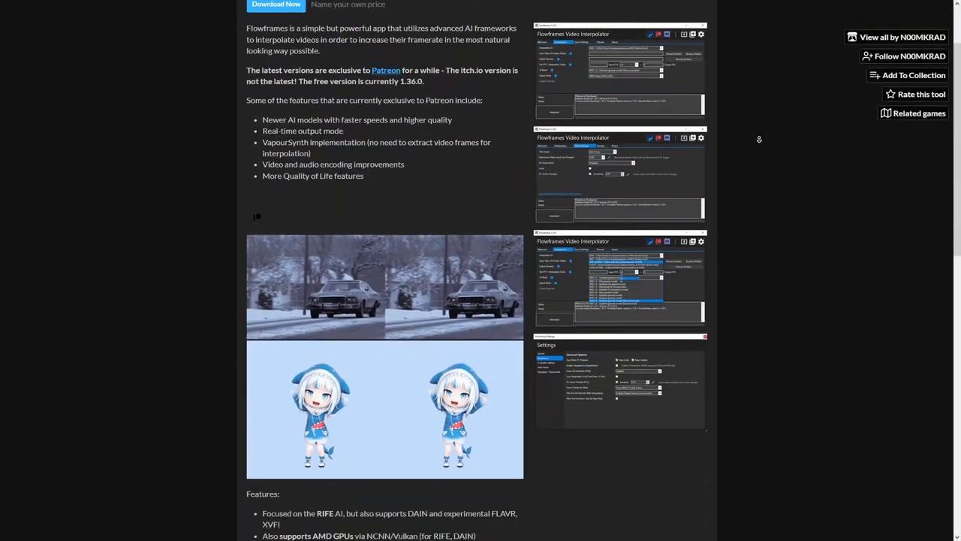
Scroll the Flowframes itch.io page past its features and system requirements to the Download section
scroll("down", 3)
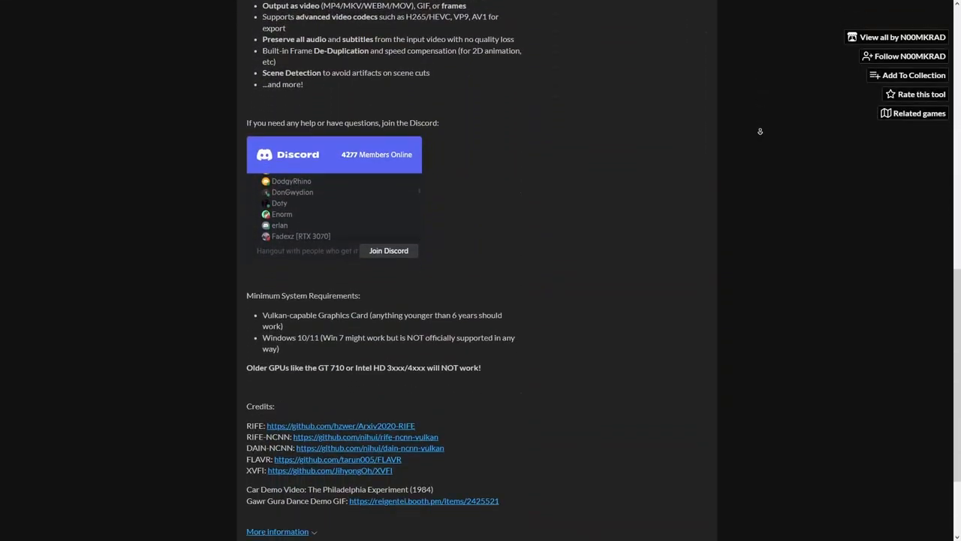
scroll("down", 3)
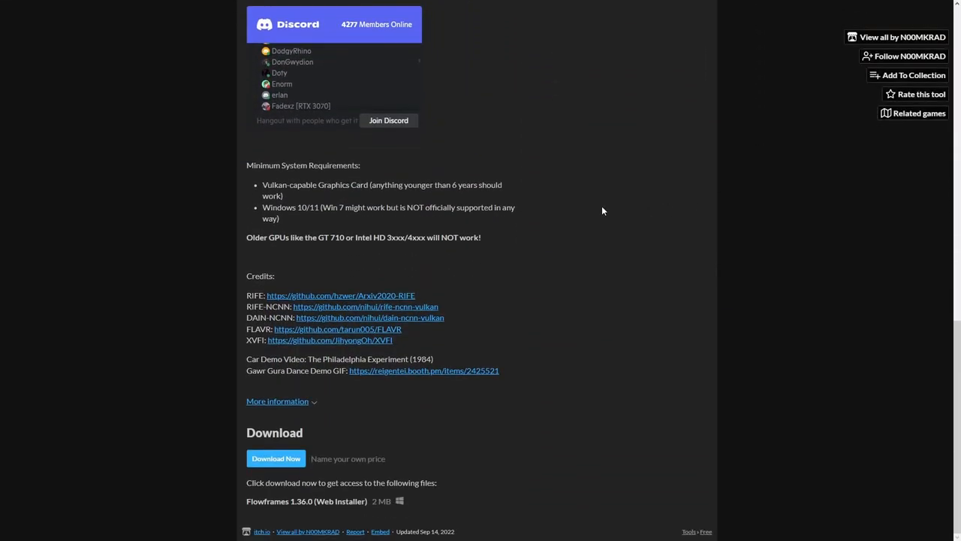
scroll("up", 3)
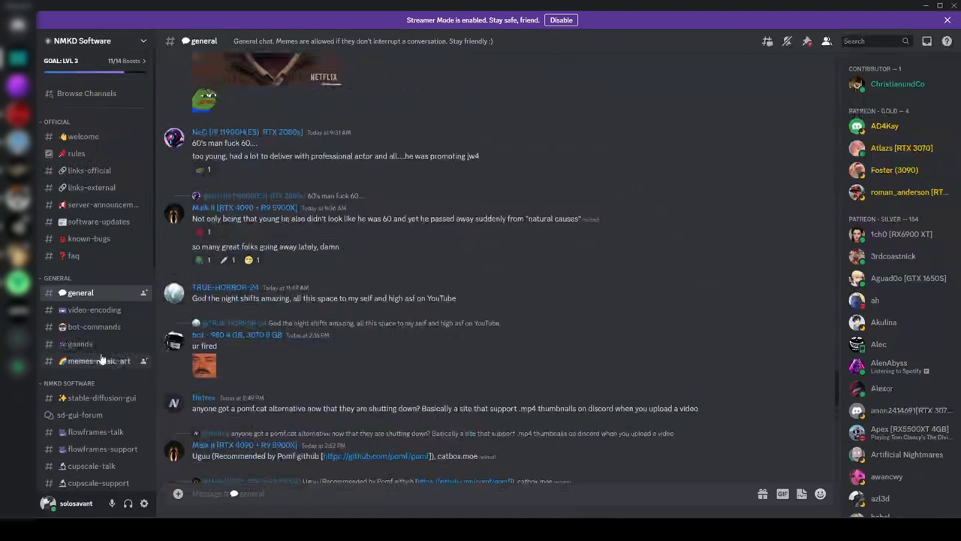
Show the #general channel of the NMKD Software Discord server
left_click(99, 360)
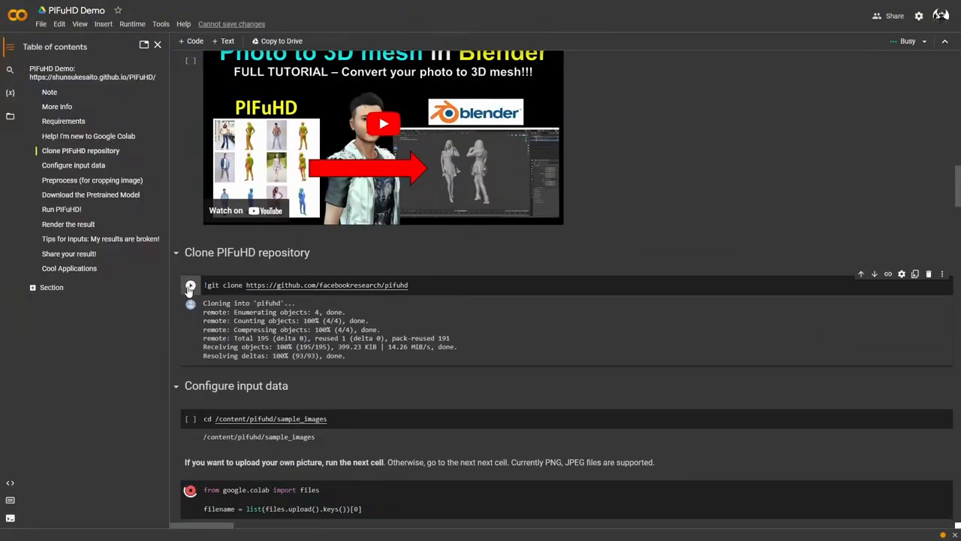
Run the Clone PIFuHD repository cell, then open and scroll through the PIFuHD results
left_click(190, 285)
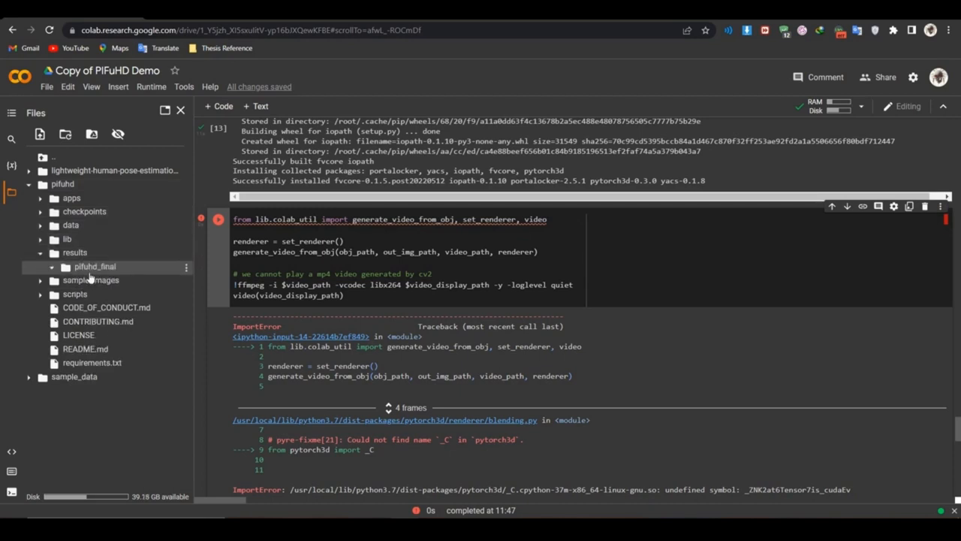
left_click(53, 266)
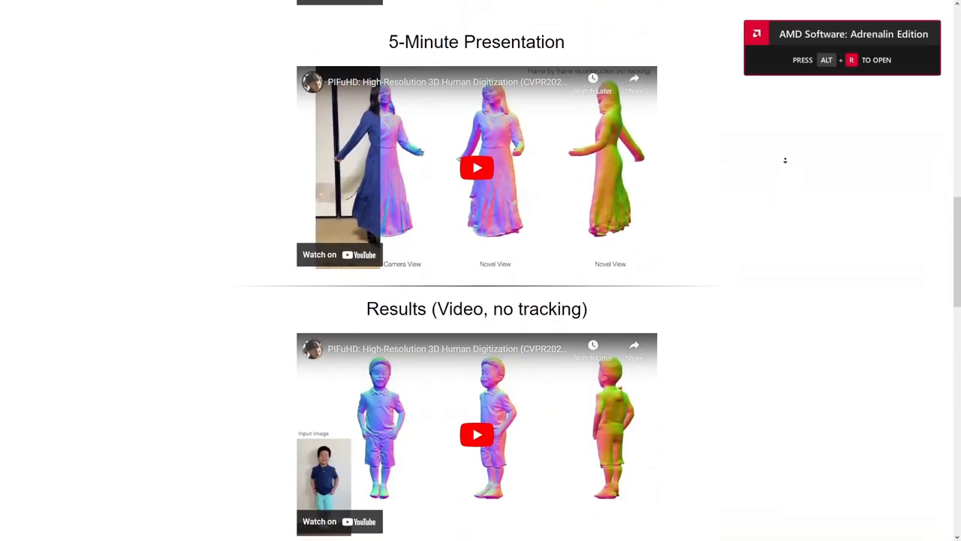
scroll("down", 3)
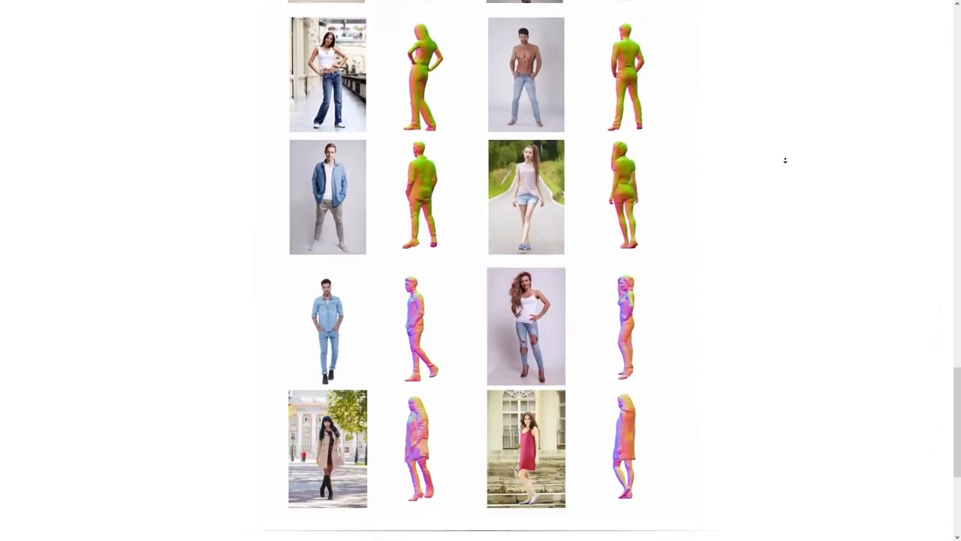